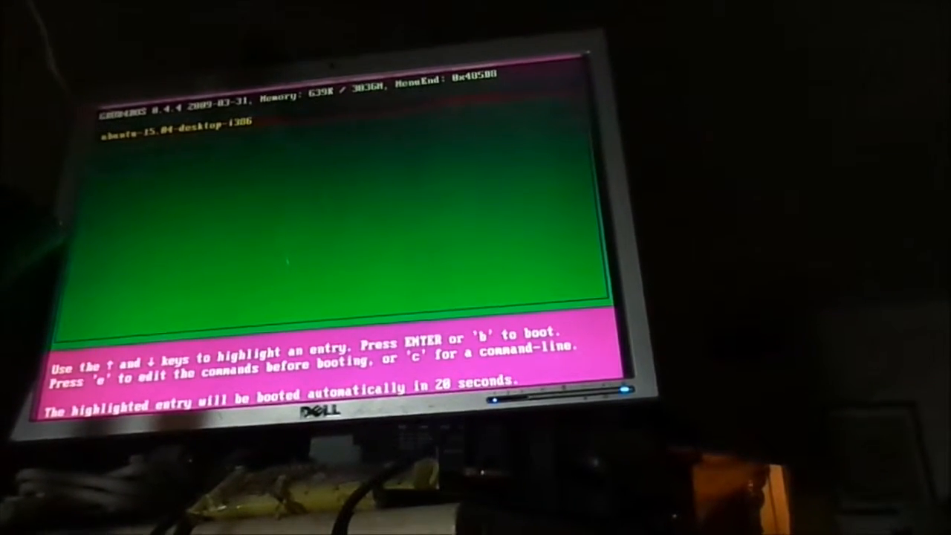
Boot the ubuntu-15.04-desktop-i386 entry into the Linux Mint live session
key("Down")
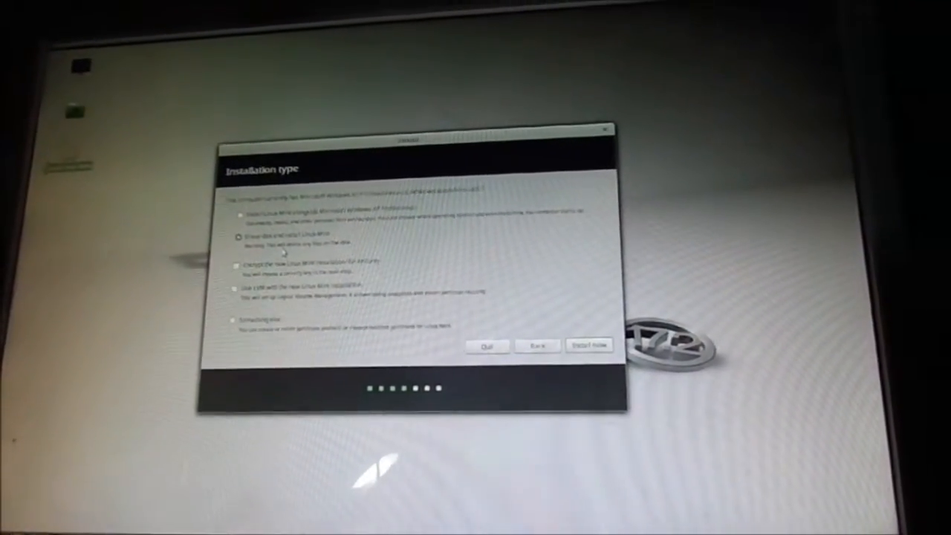
Accept the selected disk option and begin installation with Install Now
left_click(588, 346)
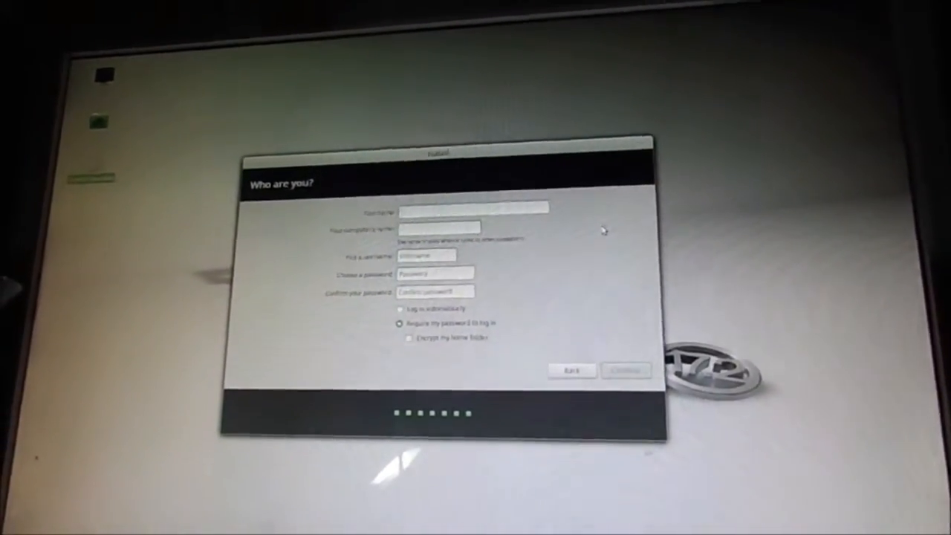
Confirm the entered account details and continue so the installer starts copying files
left_click(627, 369)
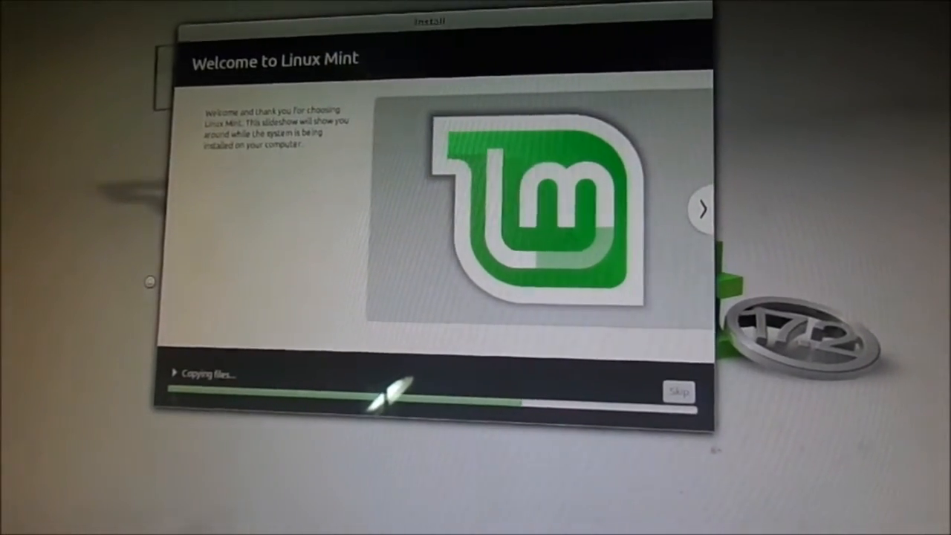